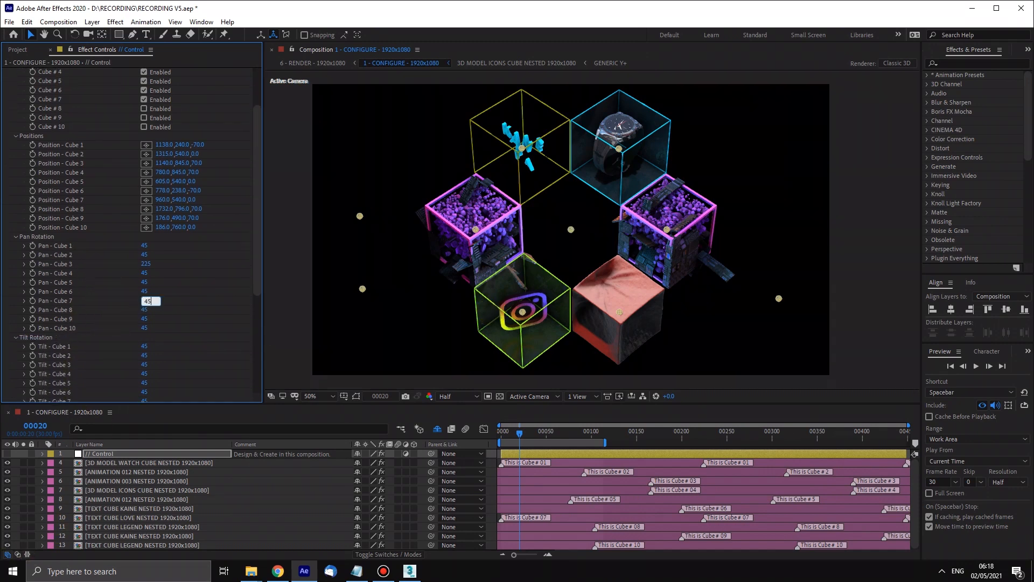
Step: Scroll the Control layer's effects to Scale - Cube 7 and enter 200
scroll(down, 3)
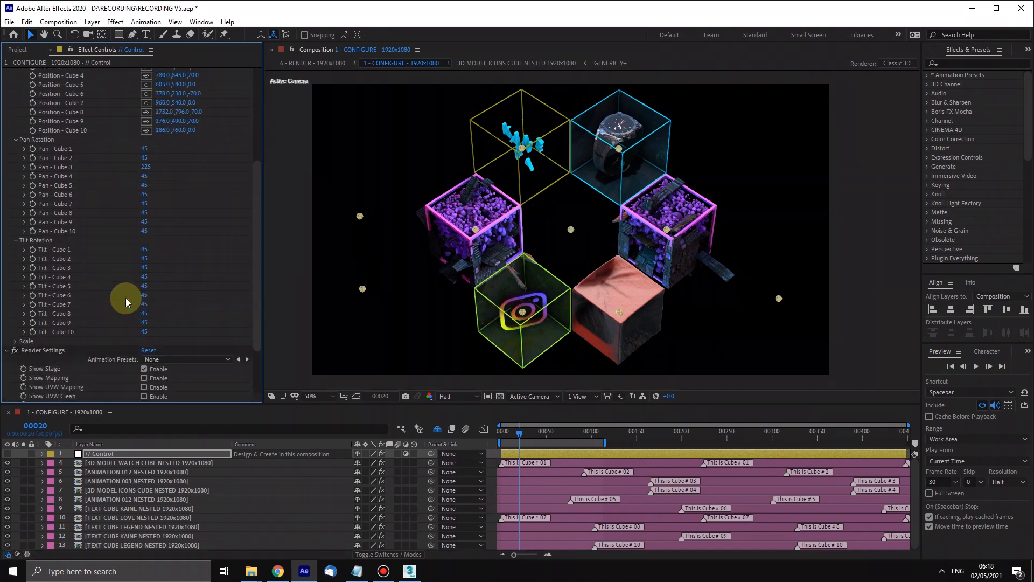
mouse_move(250, 242)
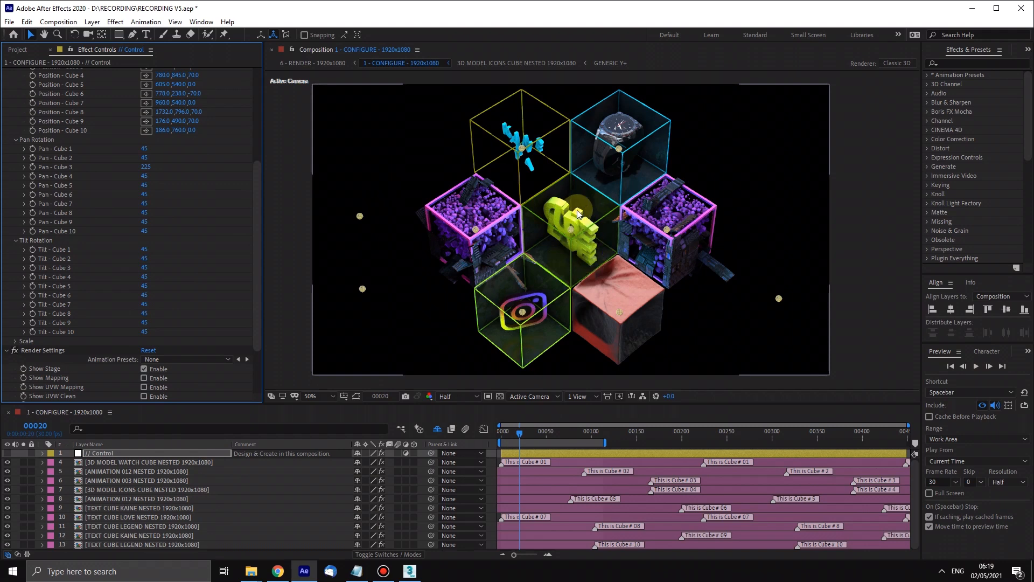
scroll(down, 3)
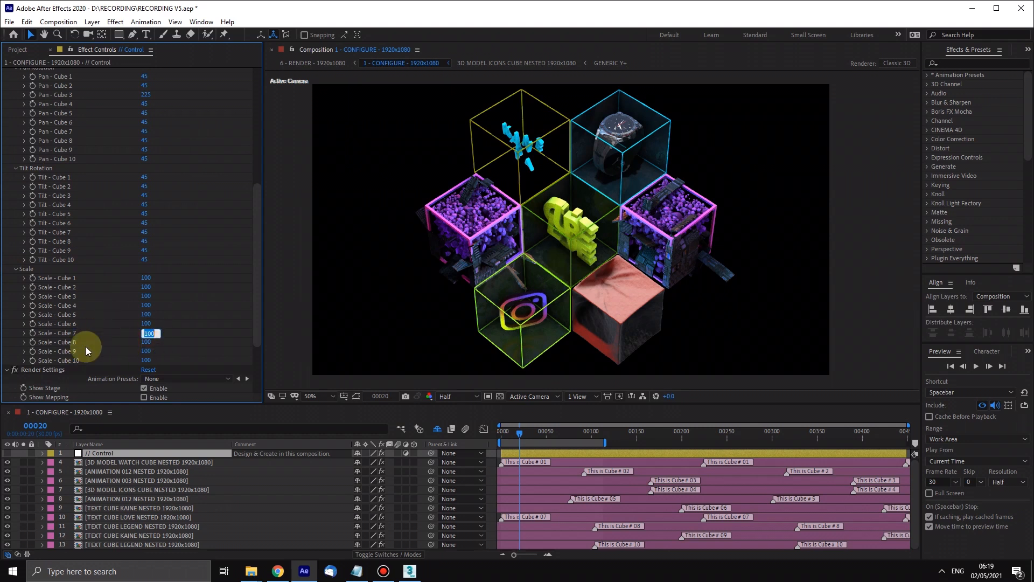
text(200)
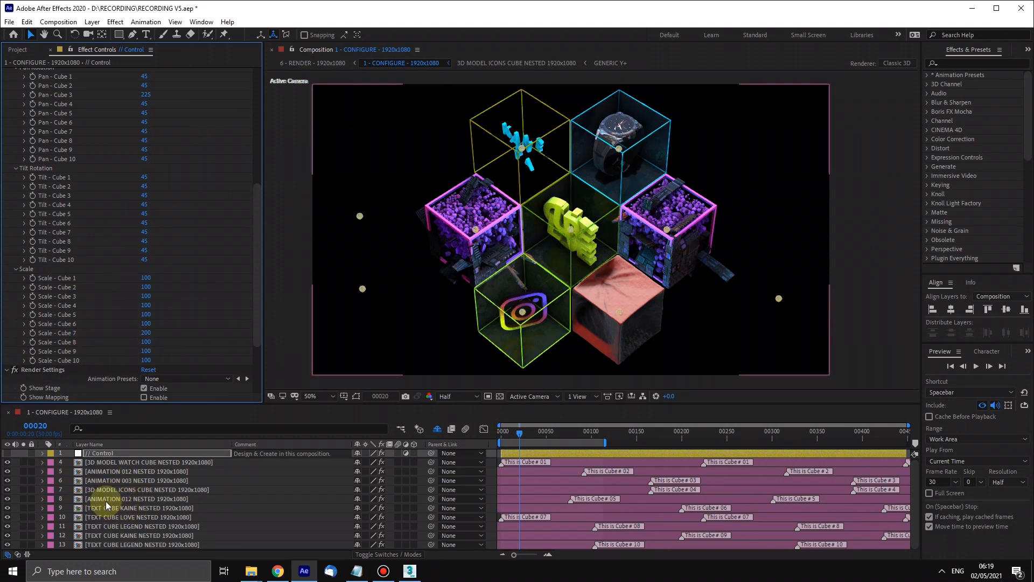
Step: Select the enlarged TEXT CUBE LOVE NESTED cube and show the Project panel's compositions
click(135, 516)
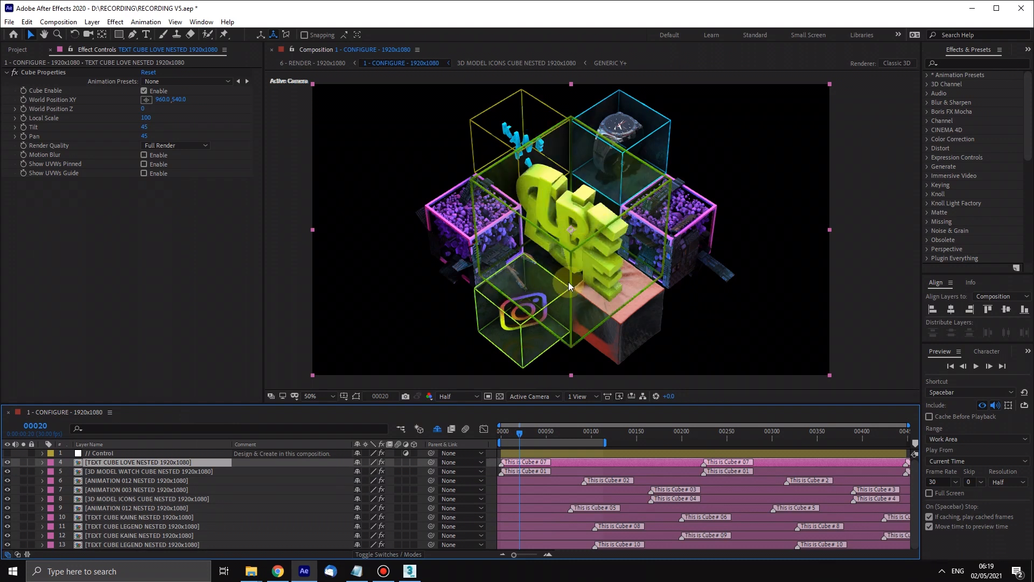
mouse_move(204, 356)
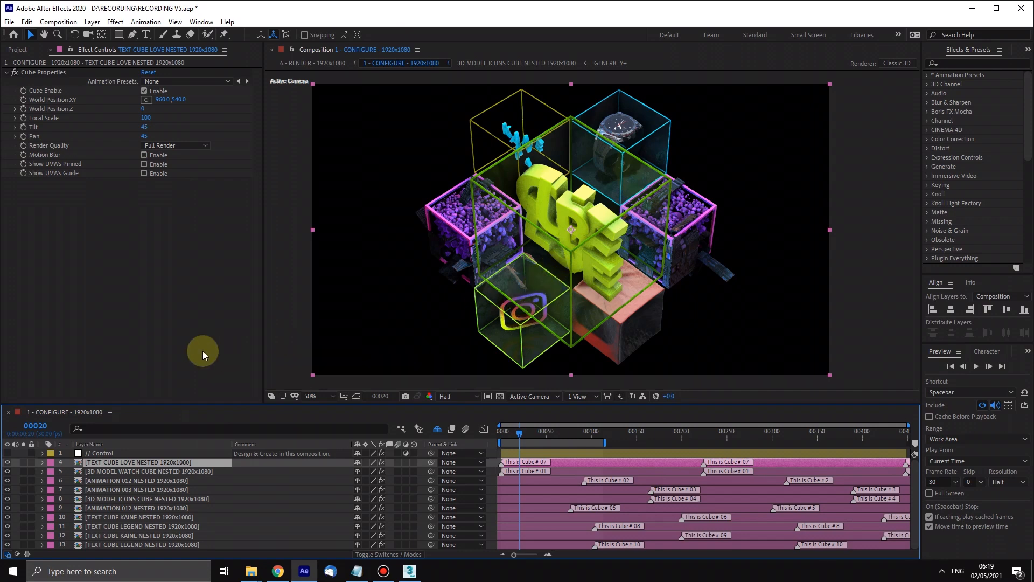
mouse_move(25, 52)
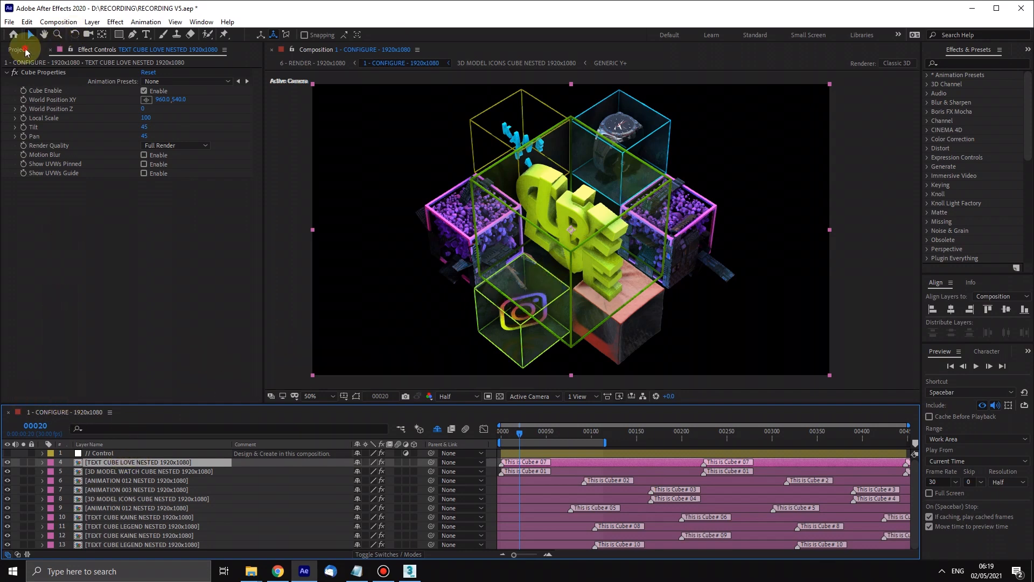
click(16, 48)
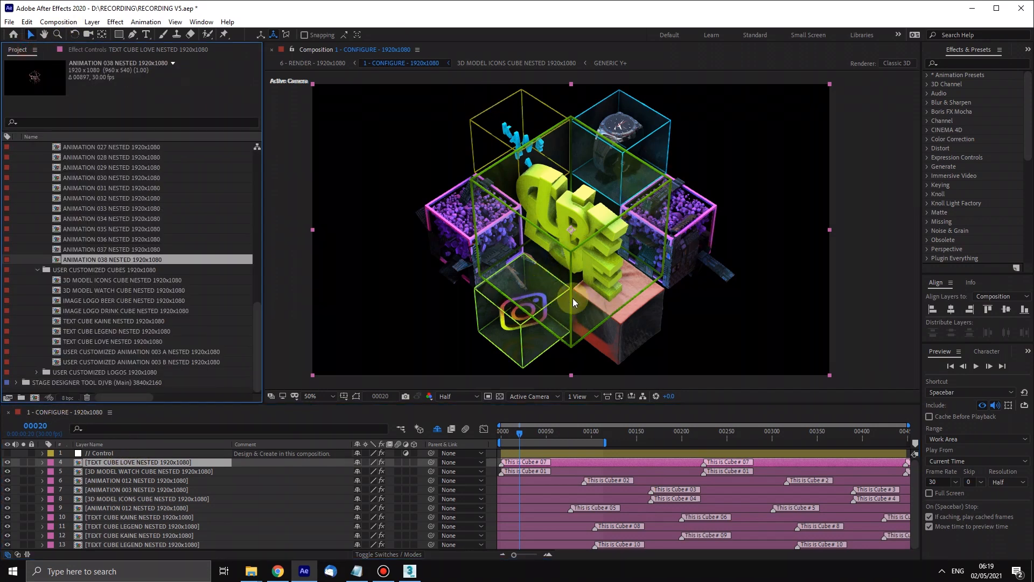
mouse_move(256, 346)
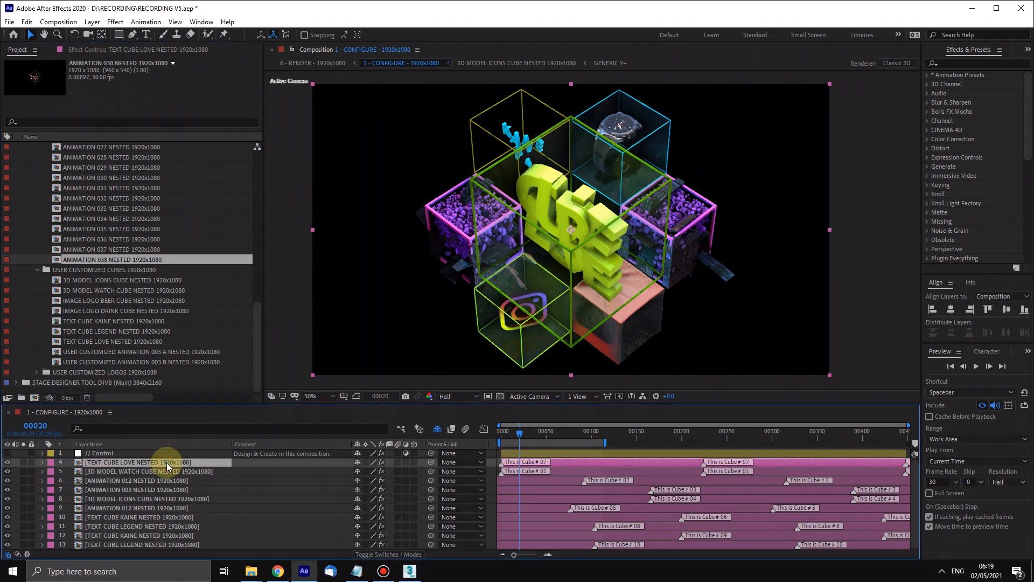
Step: Open the TEXT CUBE LOVE NESTED composition and its Element 3D Scene Setup
double_click(138, 462)
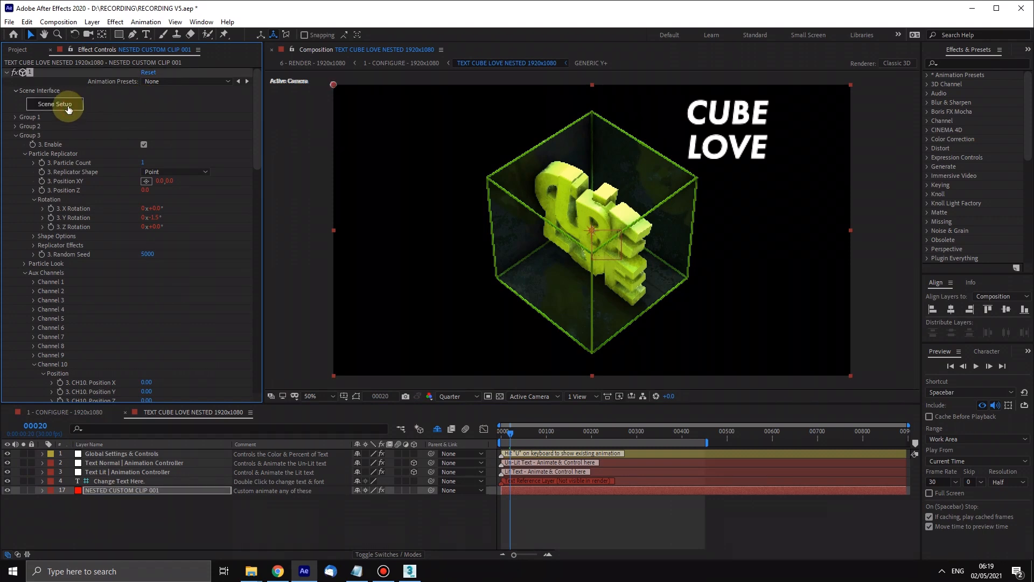
click(55, 104)
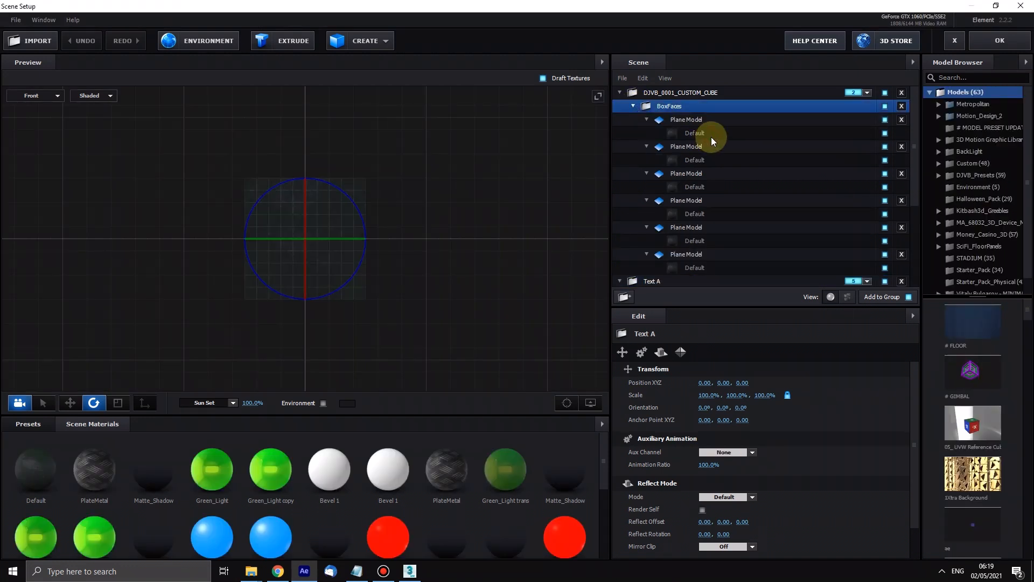
Step: Set the BoxFaces Default material's Diffuse Color to black
click(695, 132)
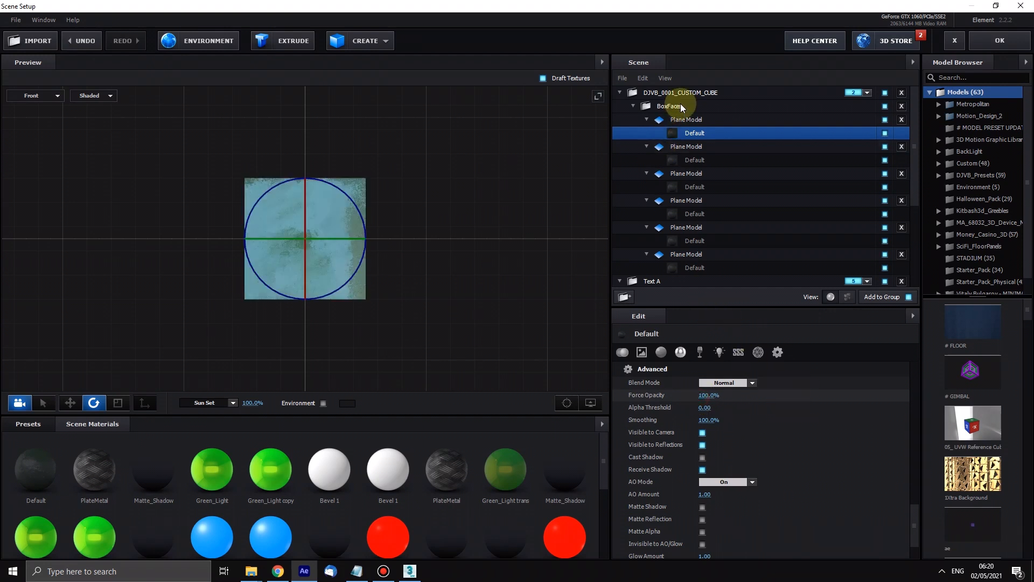
click(669, 107)
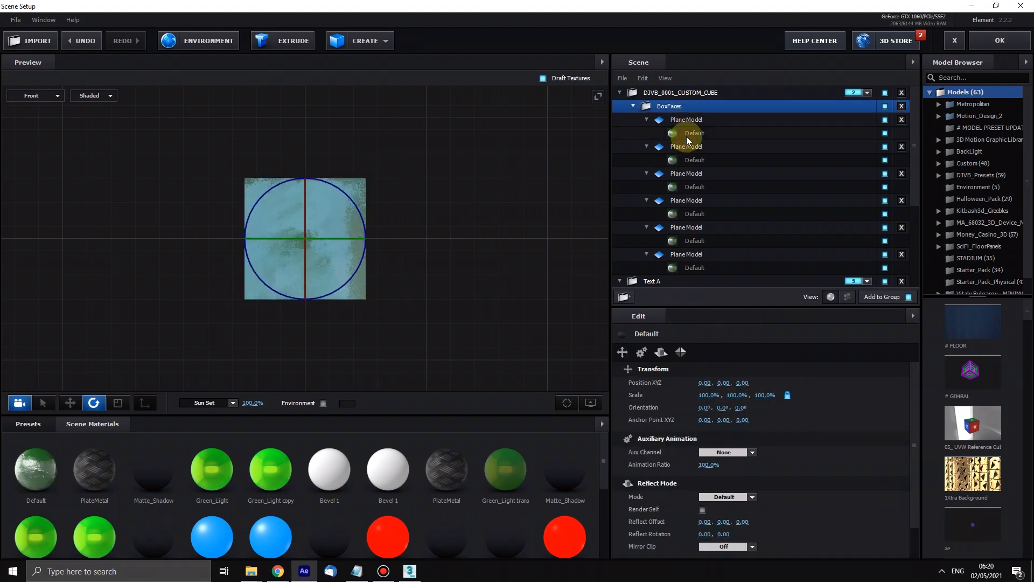
click(695, 133)
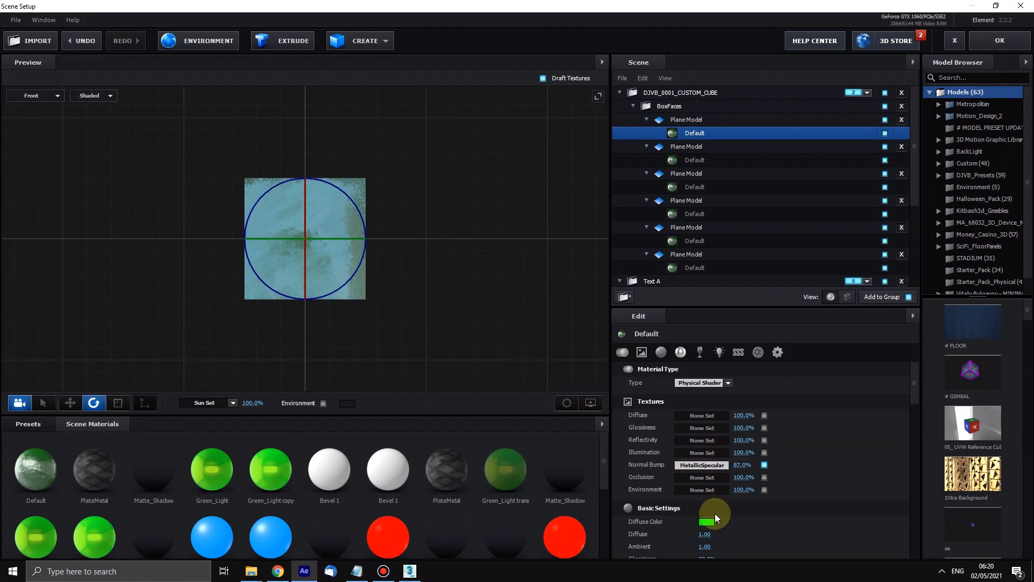
click(706, 522)
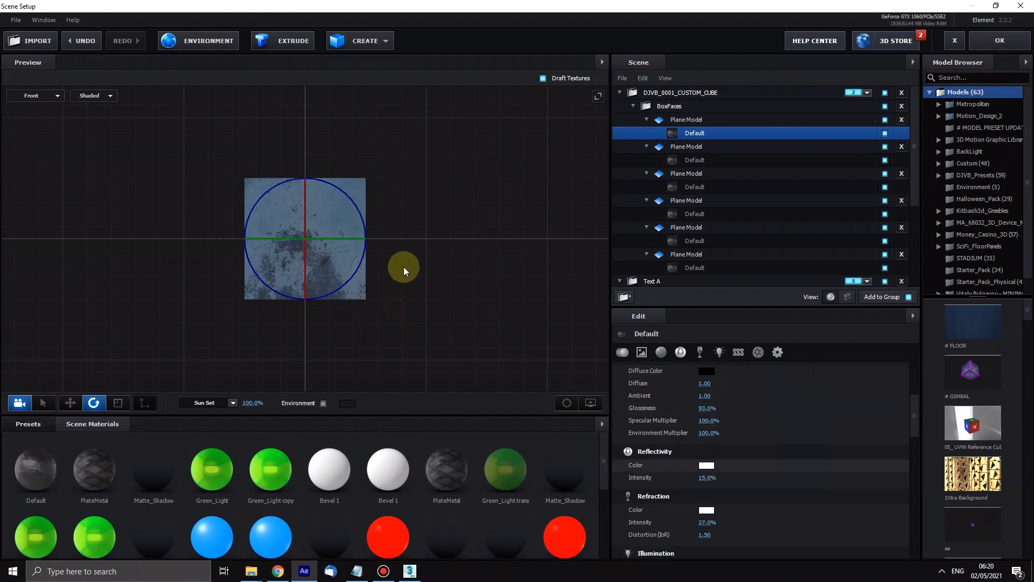
Step: Switch the Element 3D preview to Perspective view
click(35, 95)
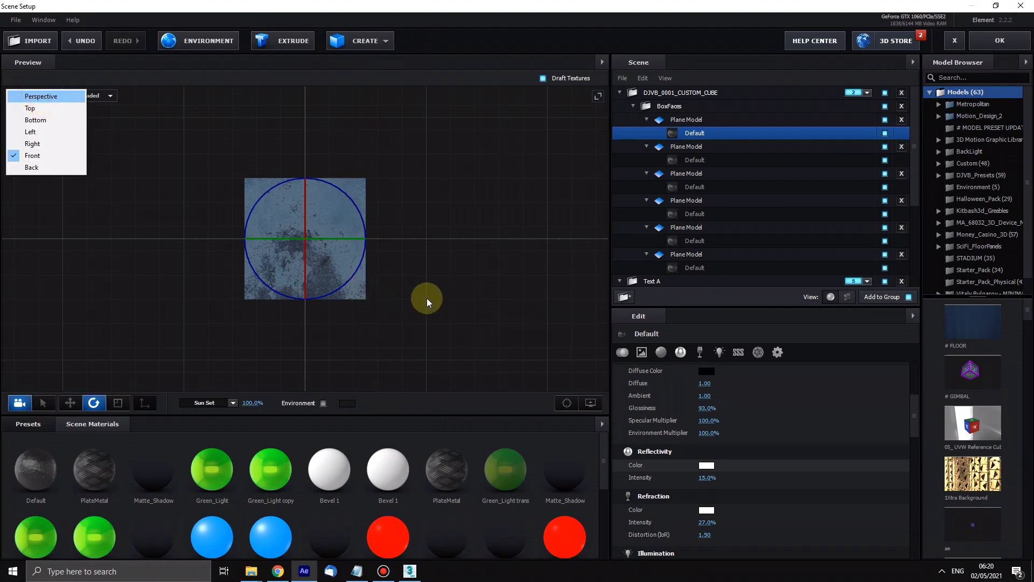
click(40, 96)
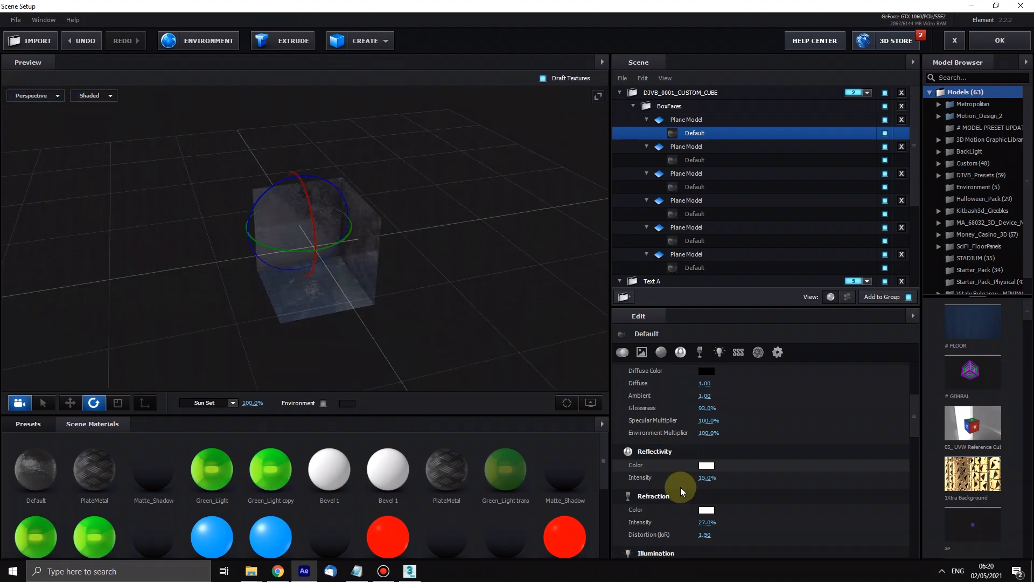
click(707, 522)
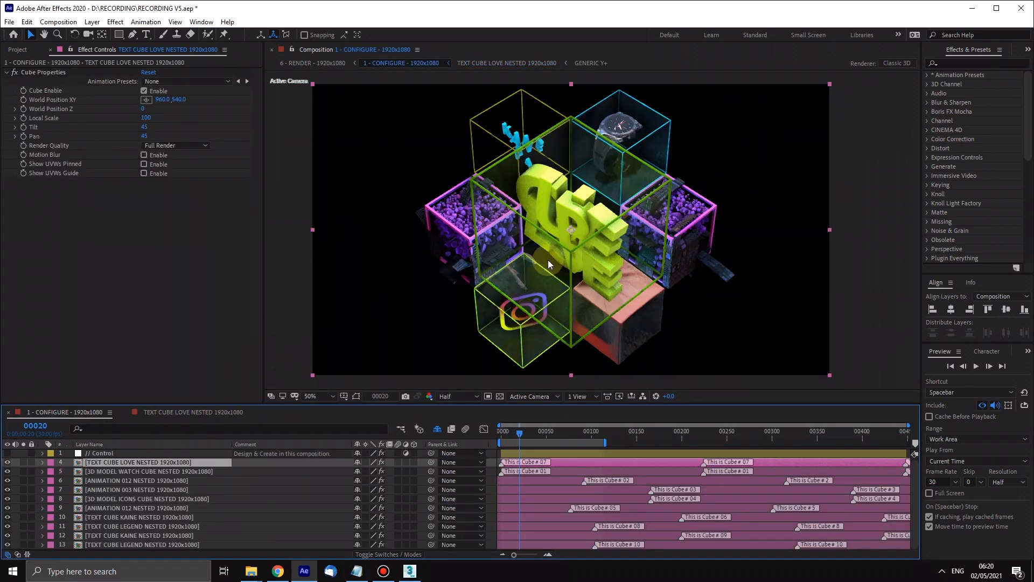
mouse_move(553, 253)
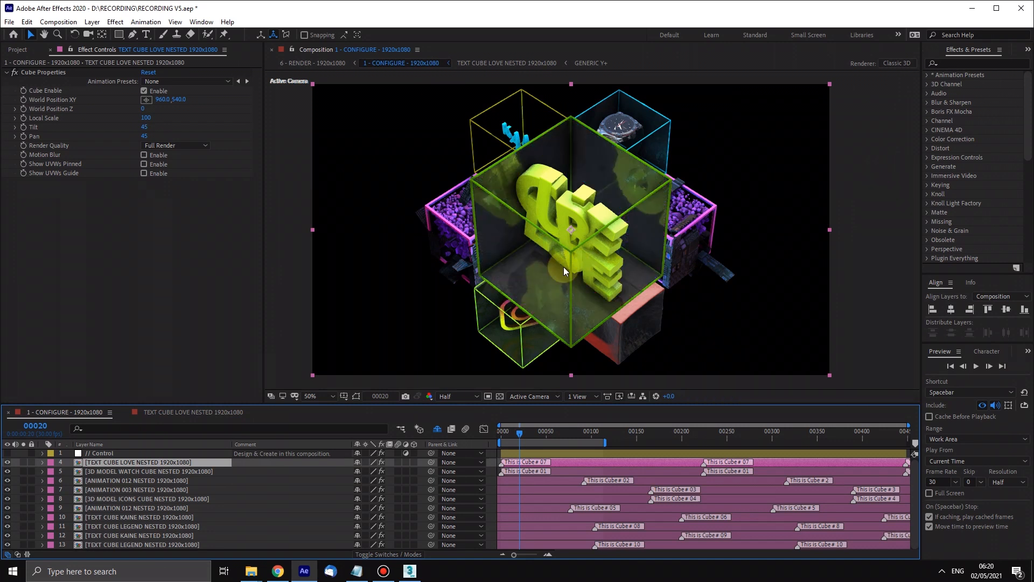
mouse_move(496, 187)
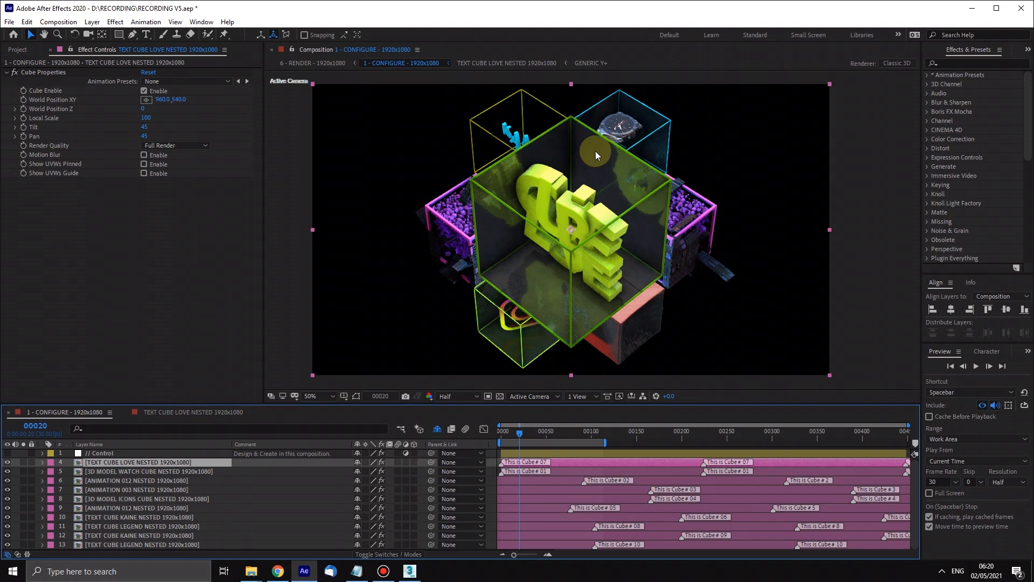
mouse_move(179, 436)
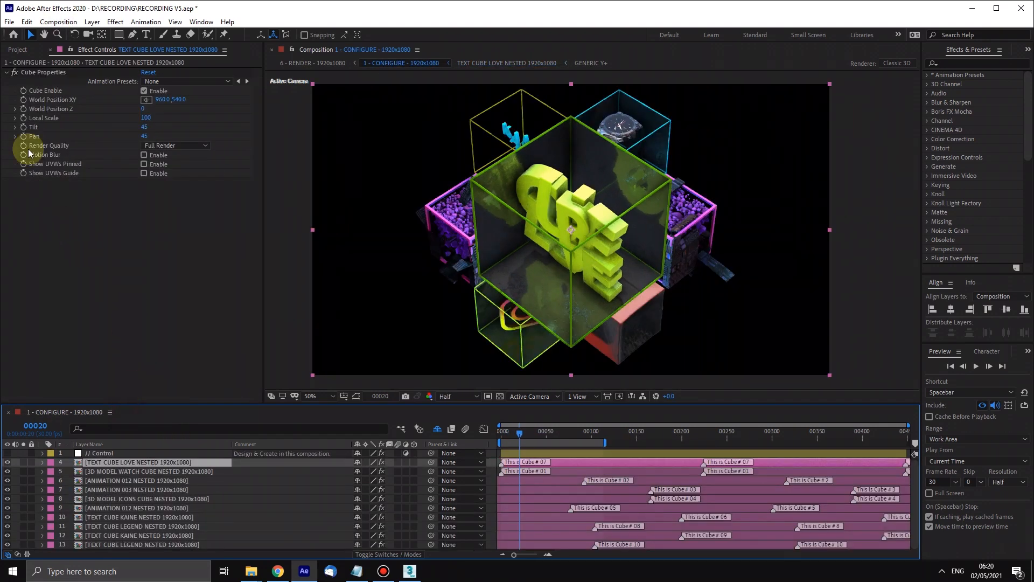
Step: Bring up the Control layer's placement controls and scroll to Position - Cube 7 (960, 540, 0)
click(143, 463)
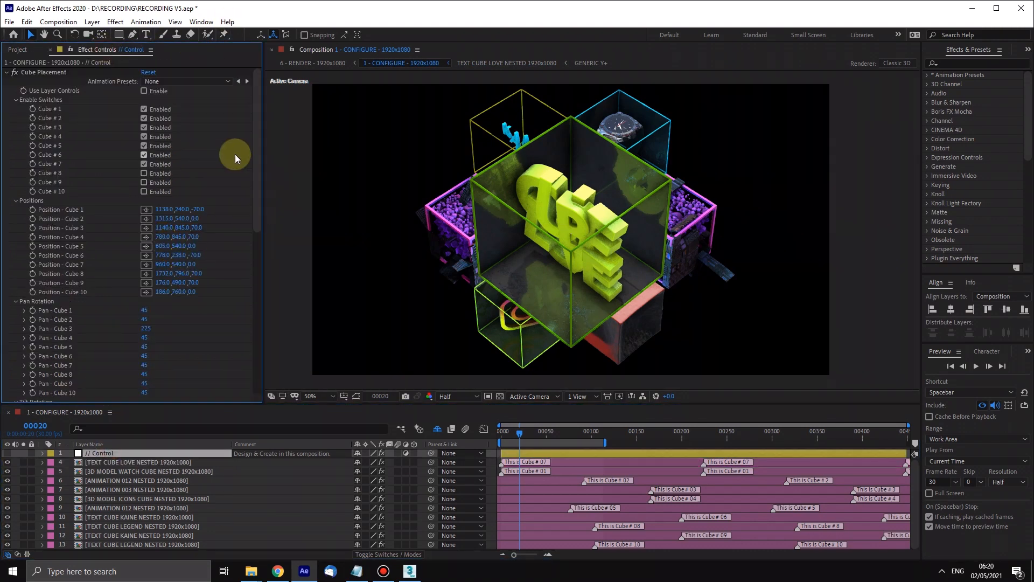
scroll(down, 3)
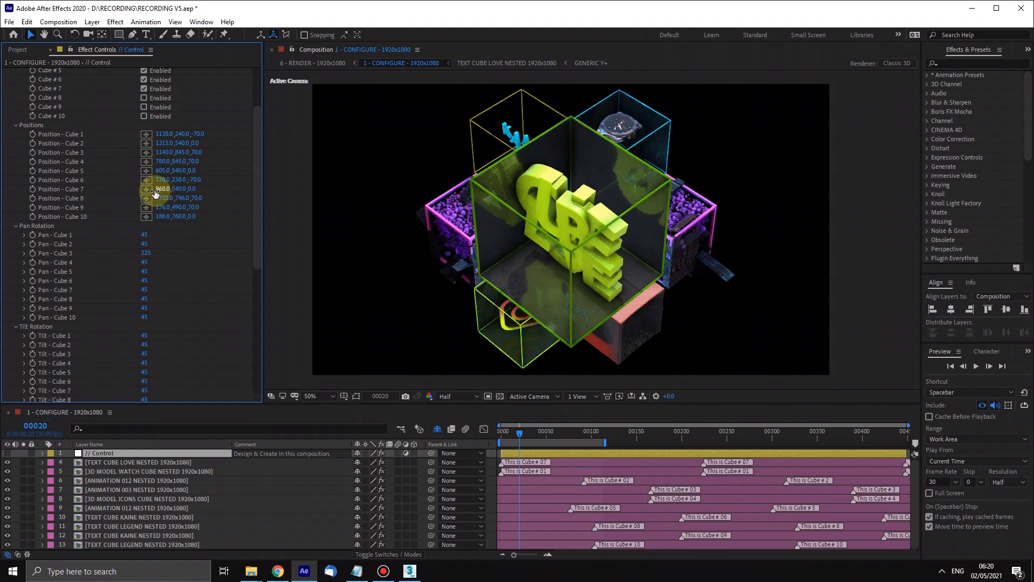
scroll(down, 3)
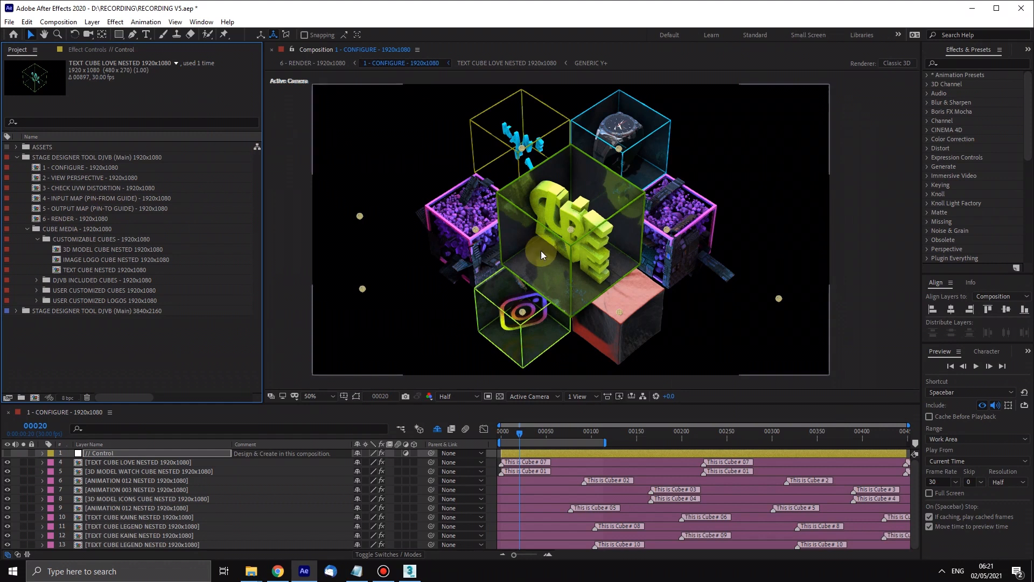
mouse_move(467, 254)
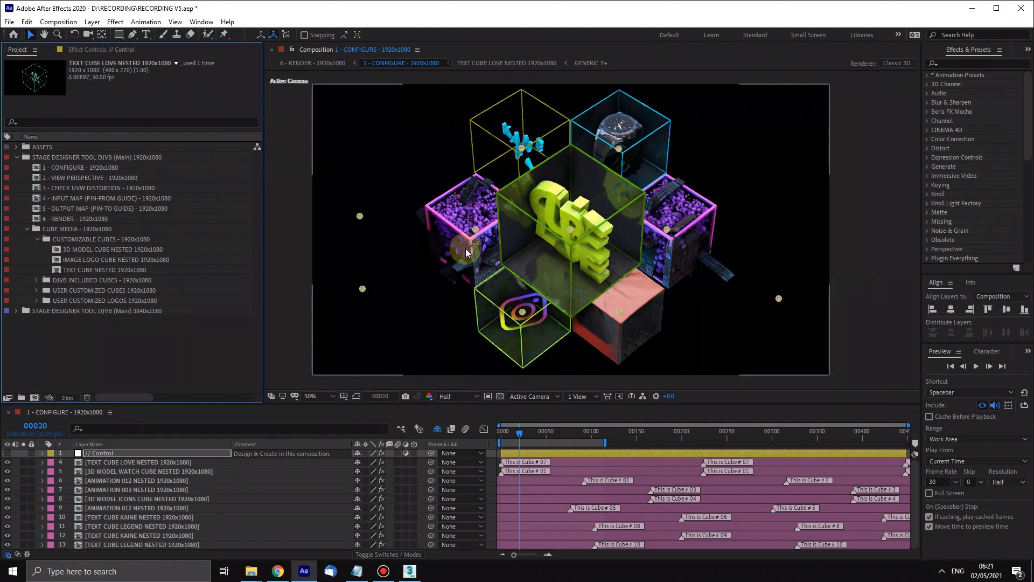
mouse_move(684, 185)
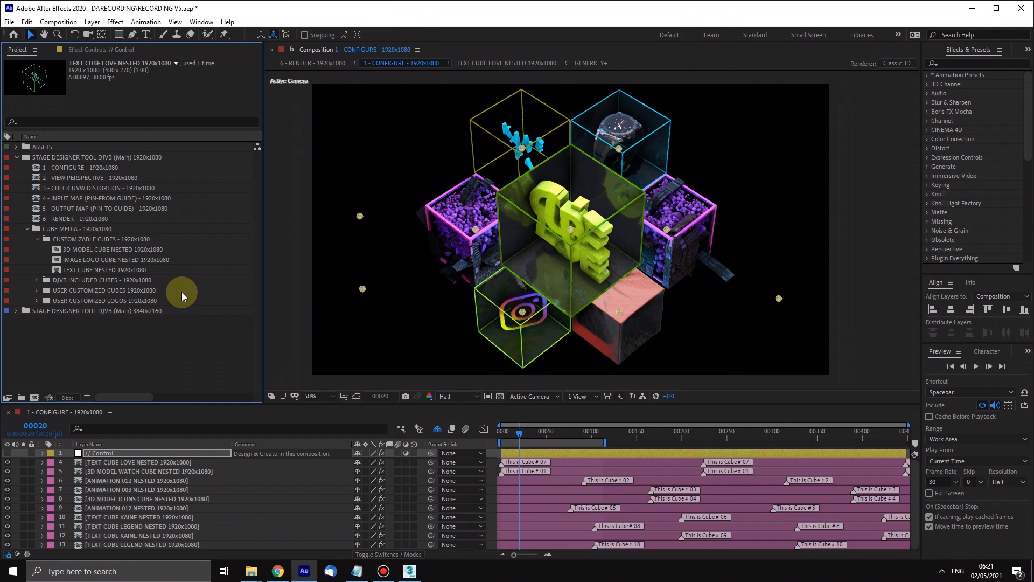
mouse_move(619, 271)
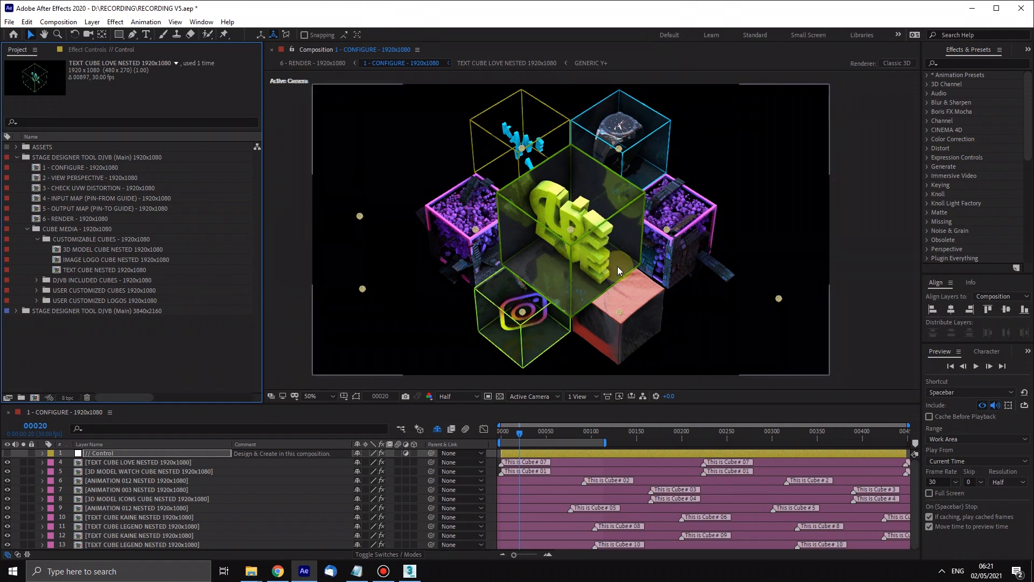
mouse_move(638, 232)
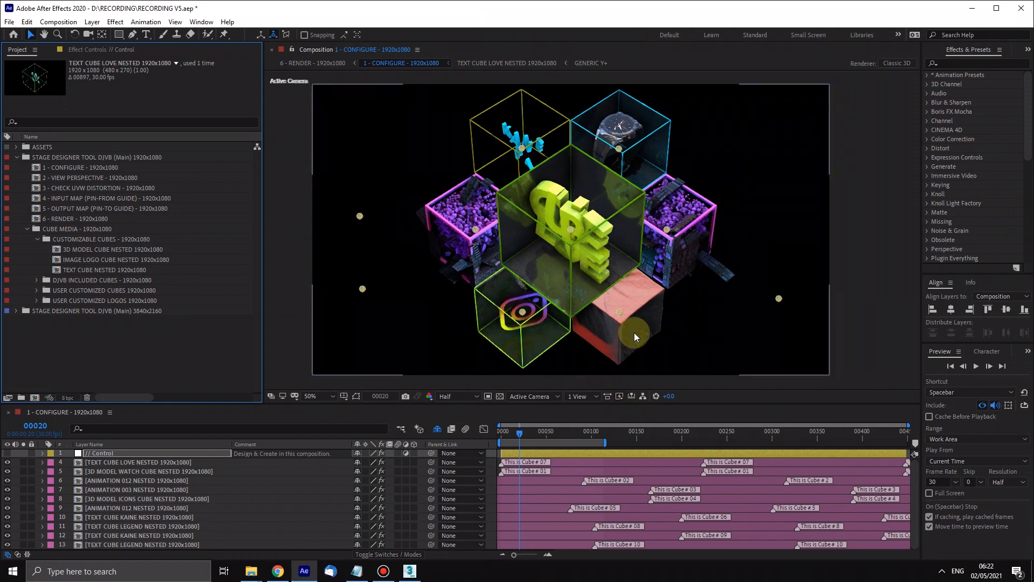
mouse_move(168, 369)
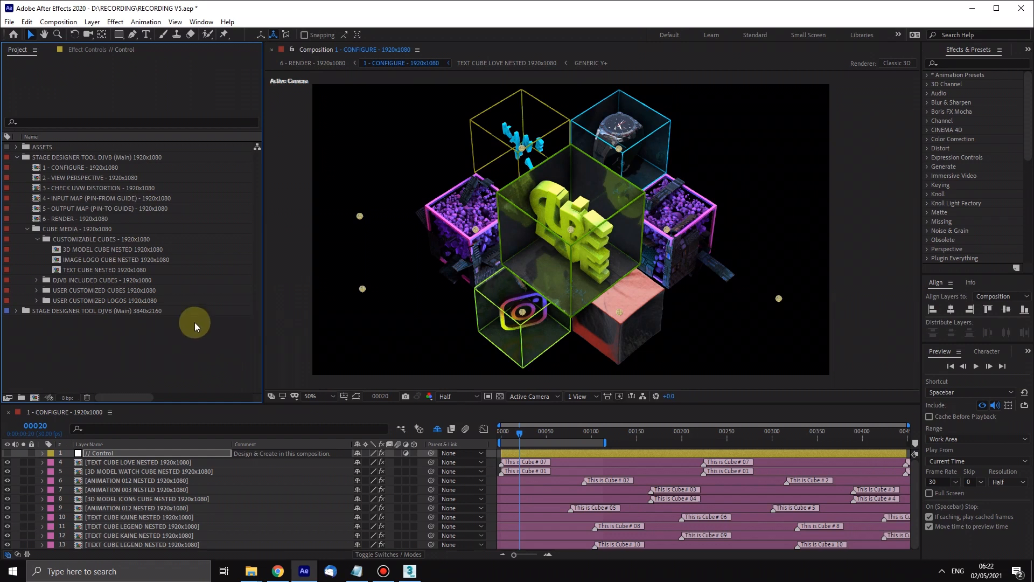
mouse_move(72, 204)
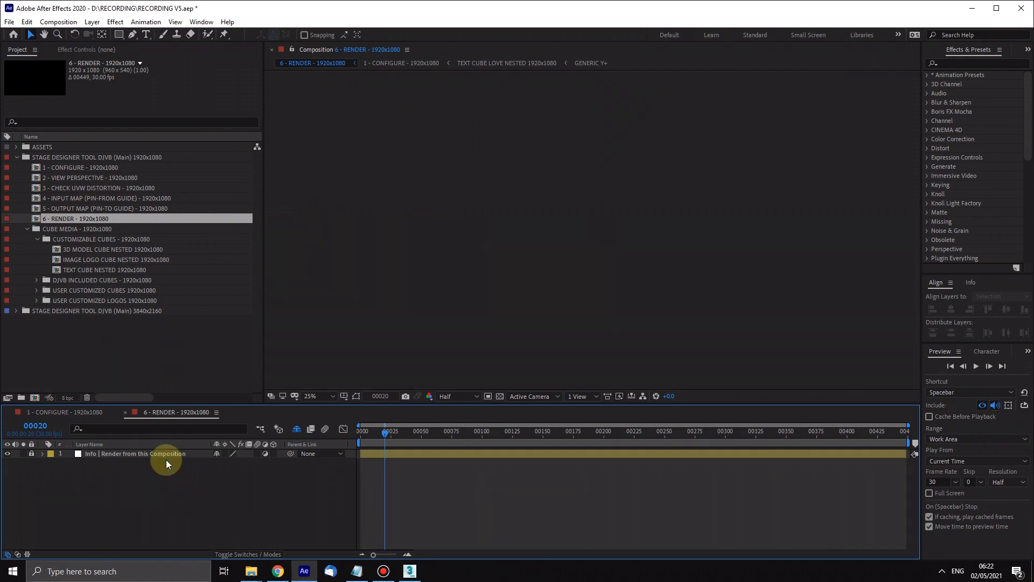
mouse_move(539, 142)
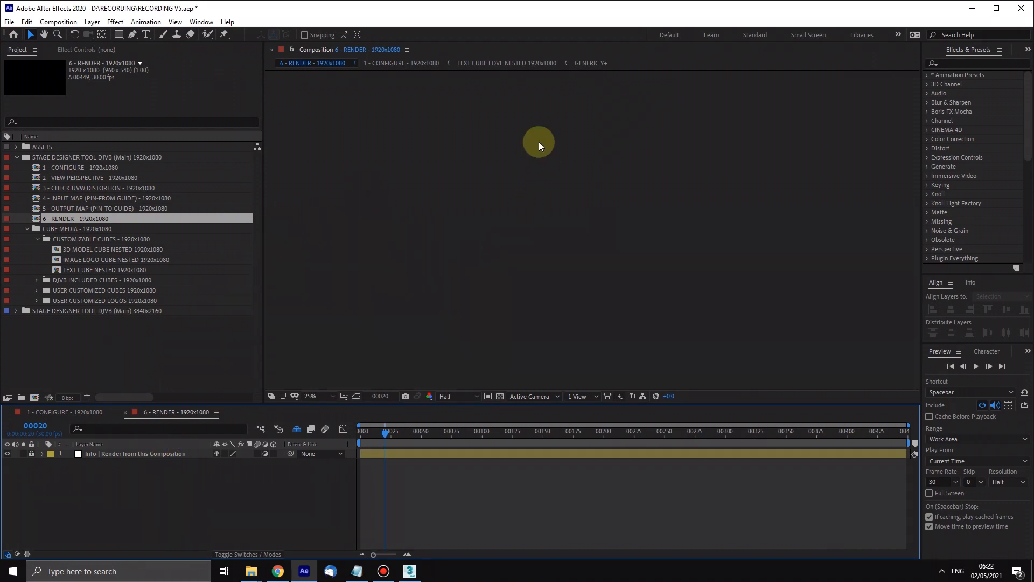
mouse_move(626, 90)
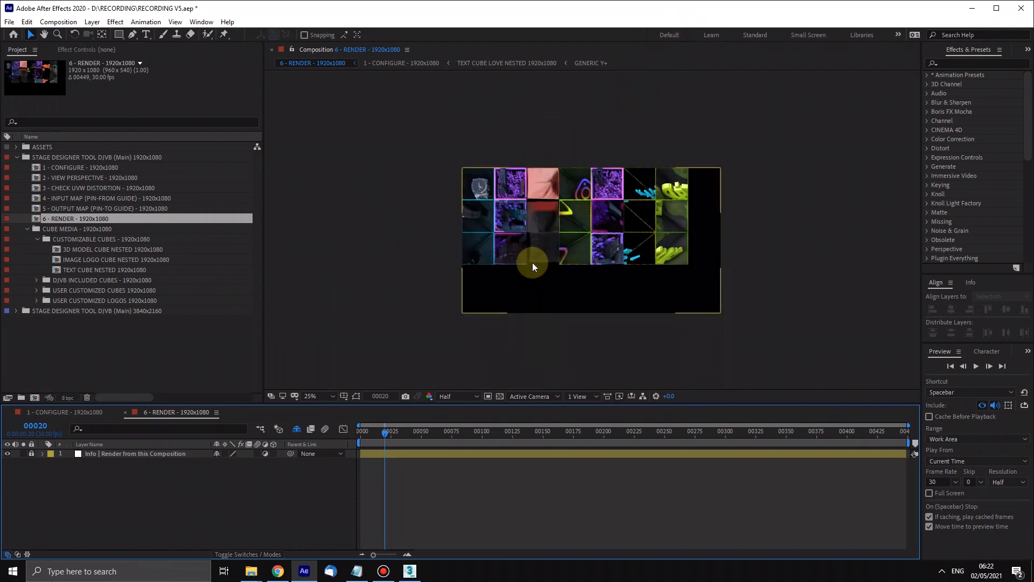
Step: Set the 6 - RENDER viewer to 50% magnification to inspect the unwrapped faces
click(310, 396)
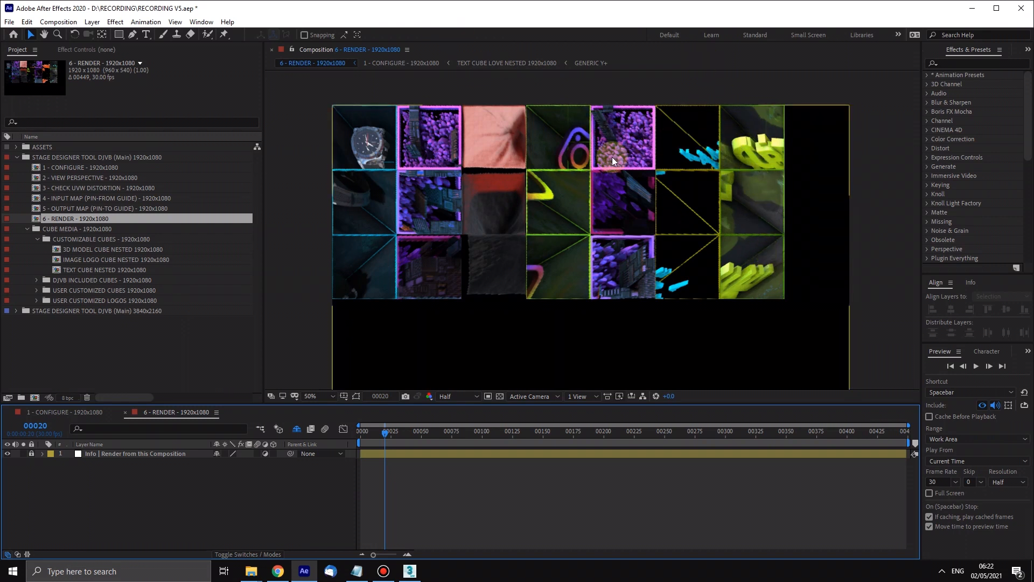
mouse_move(640, 275)
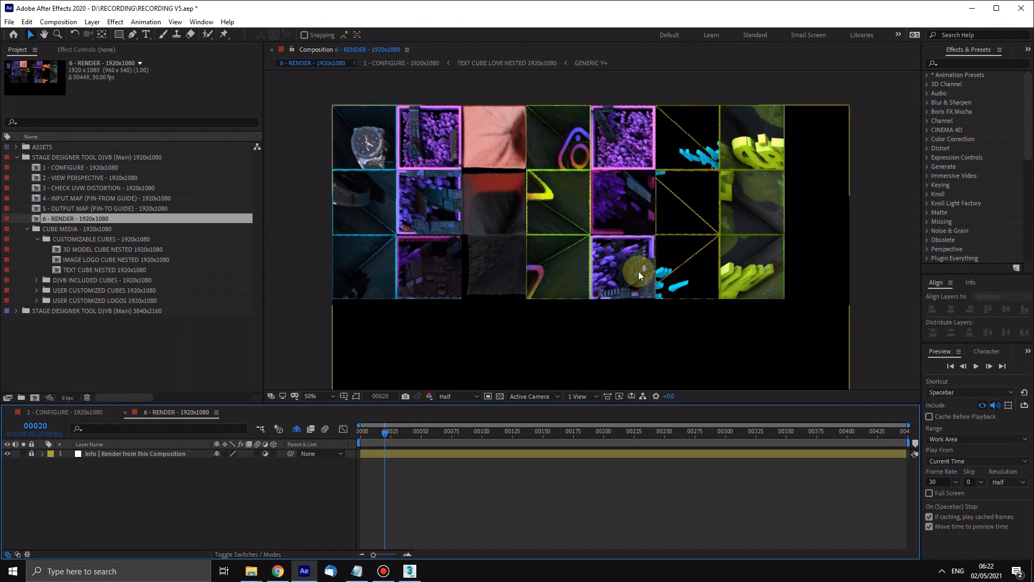
mouse_move(694, 134)
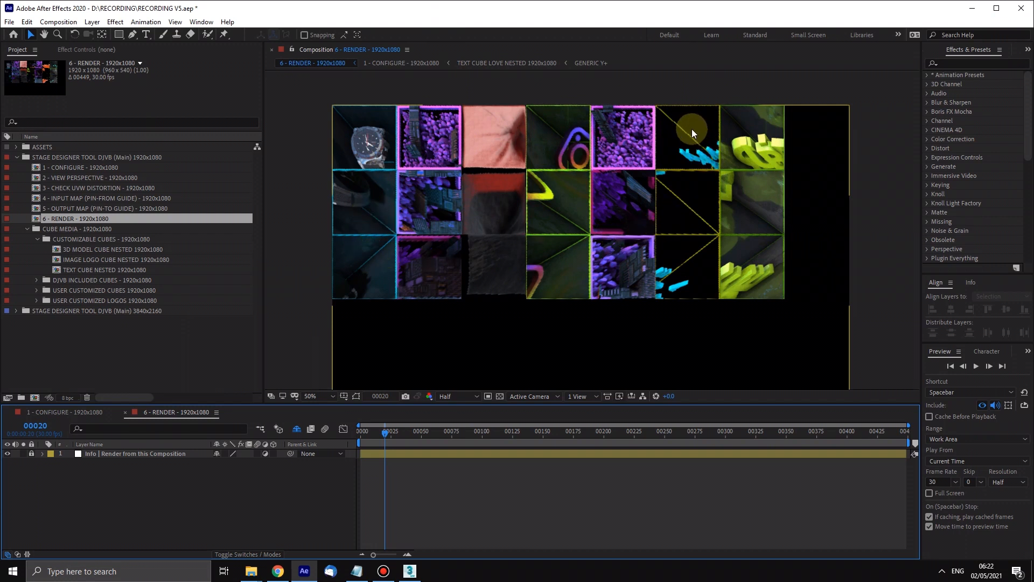
mouse_move(389, 131)
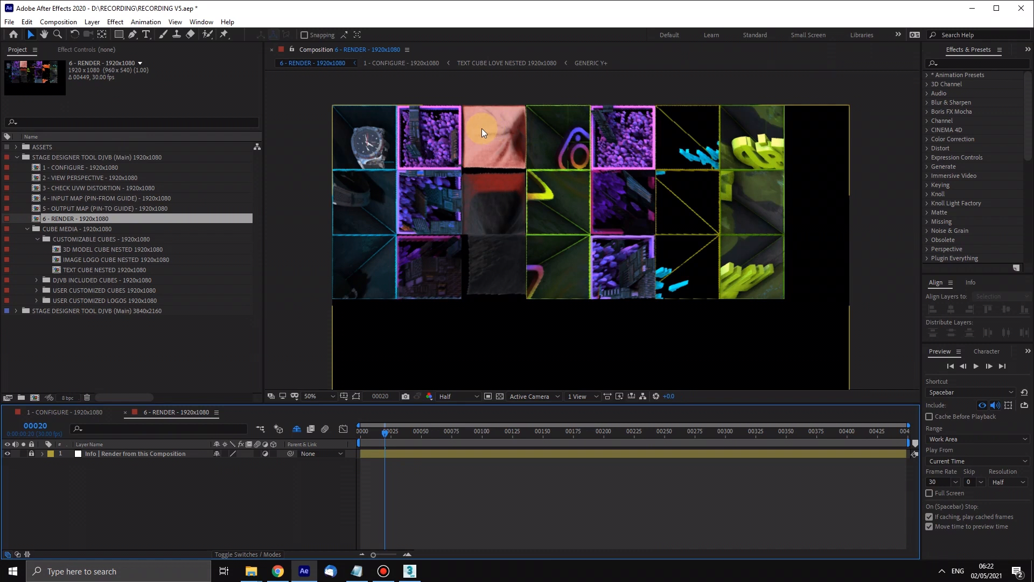
mouse_move(458, 192)
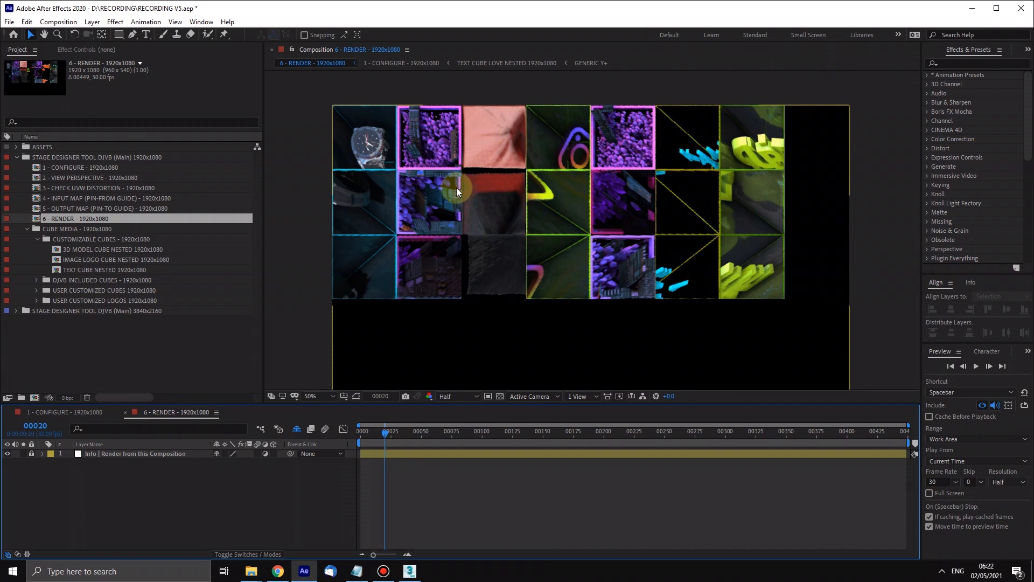
mouse_move(458, 227)
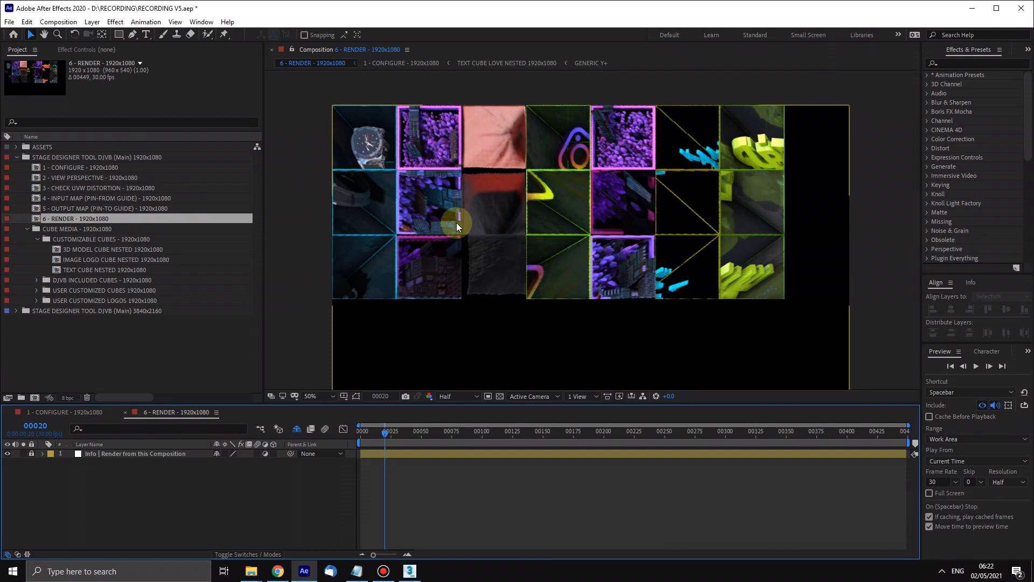
mouse_move(423, 253)
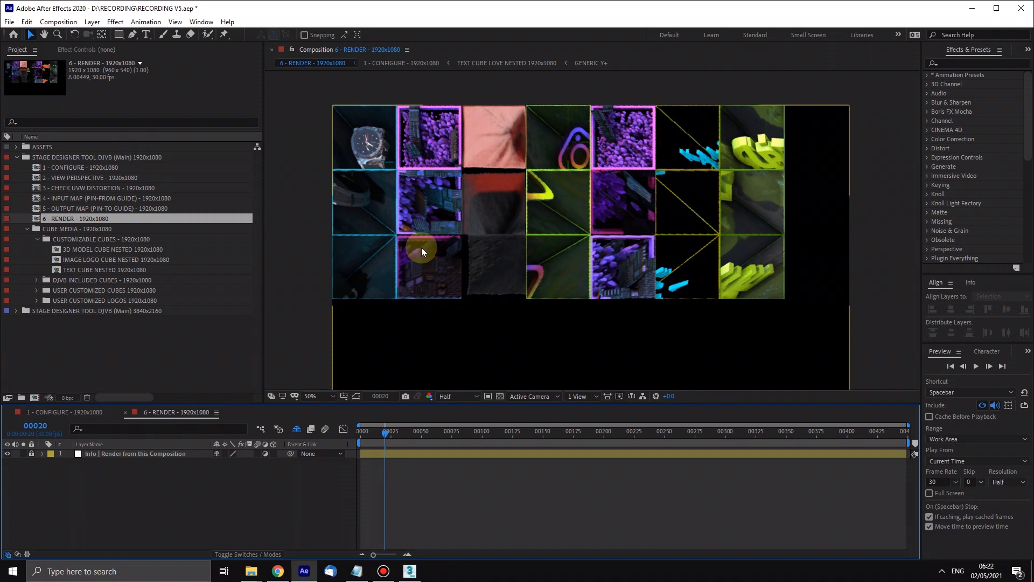
mouse_move(402, 203)
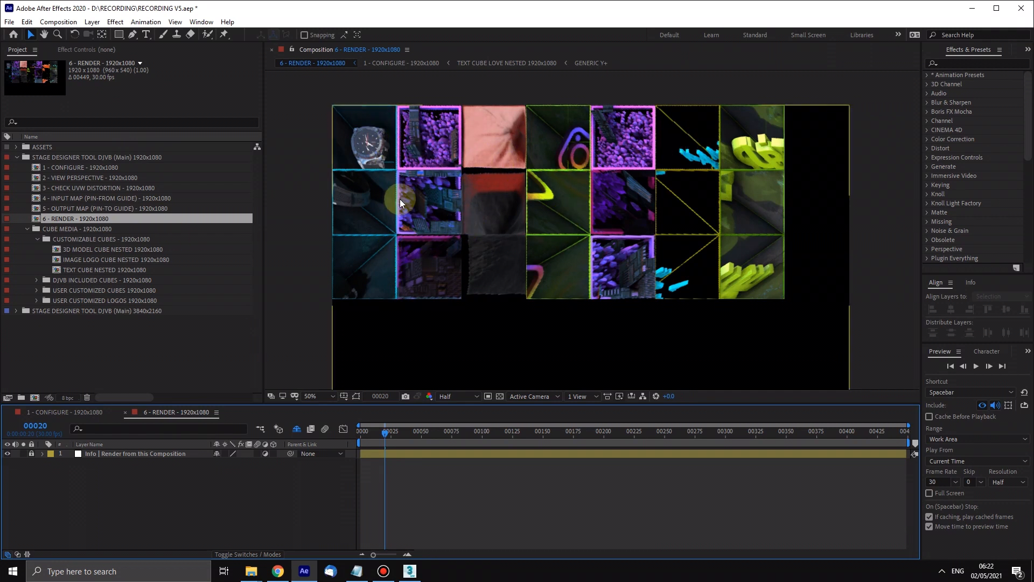
mouse_move(342, 122)
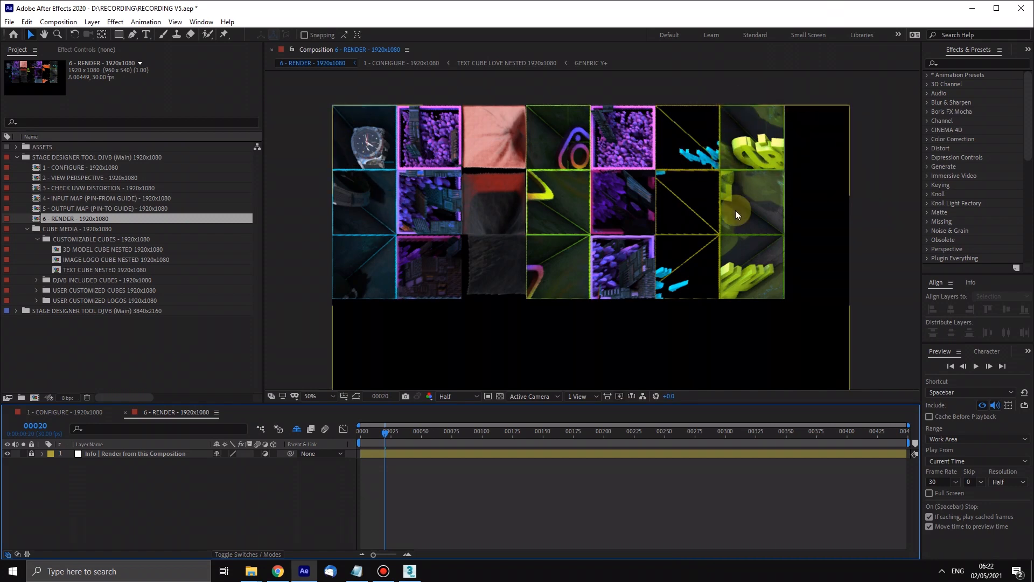
mouse_move(266, 340)
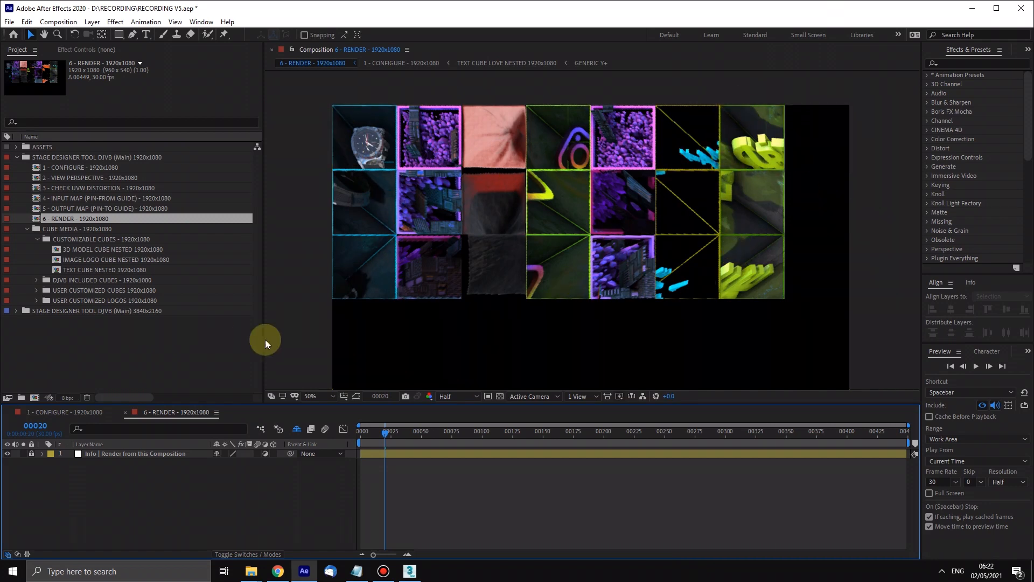
Step: Switch the Timeline back to the 1 - CONFIGURE composition tab
click(402, 62)
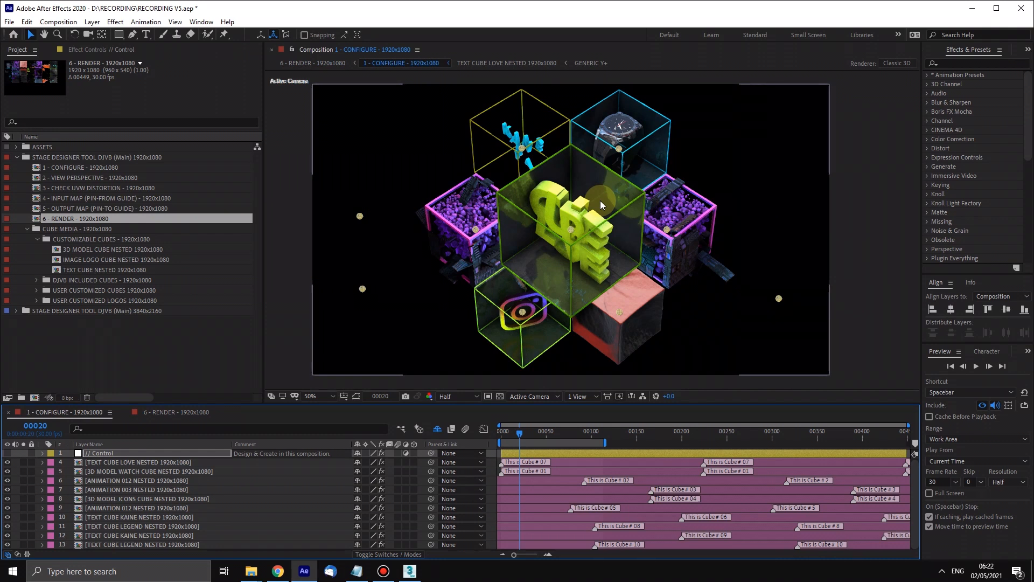
mouse_move(521, 272)
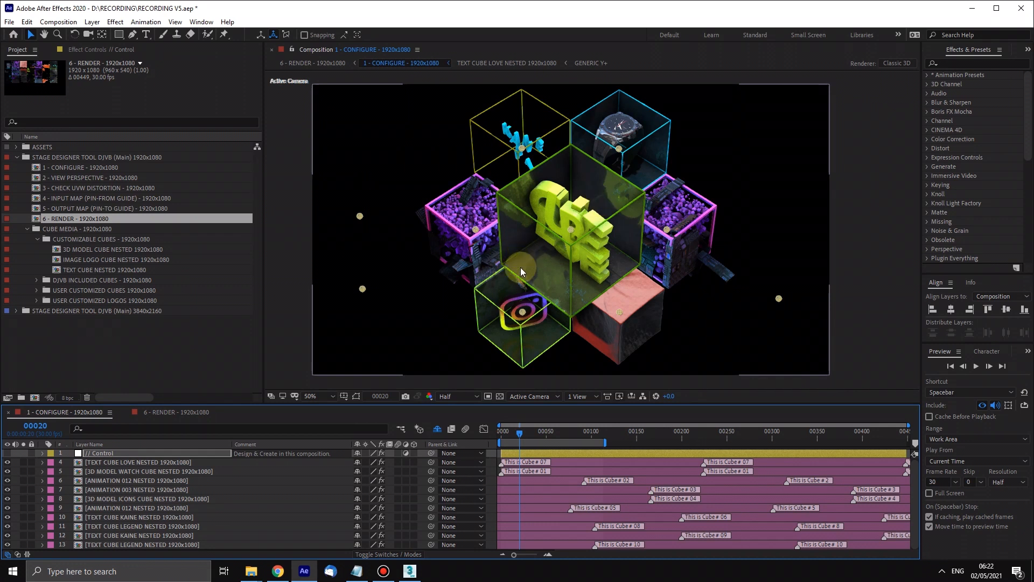